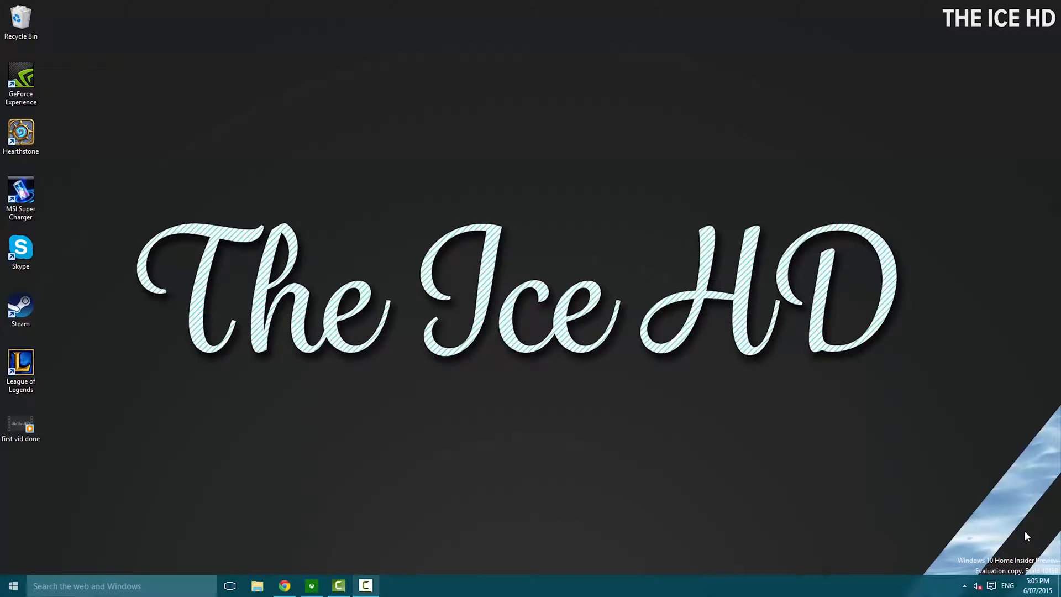
{"action": "mouse_move", "coordinate": [868, 455]}
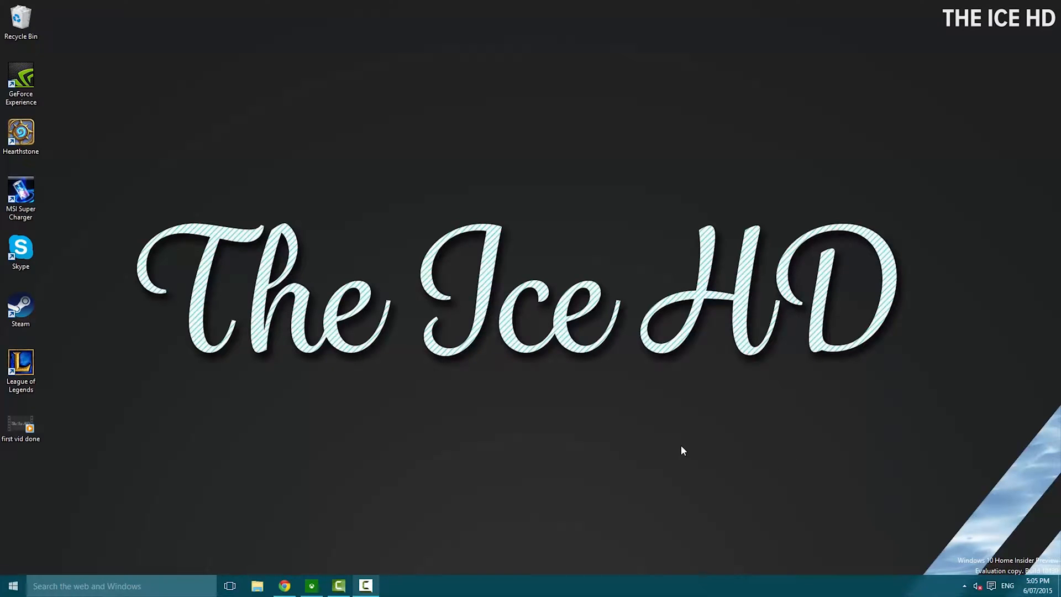
{"action": "mouse_move", "coordinate": [660, 440]}
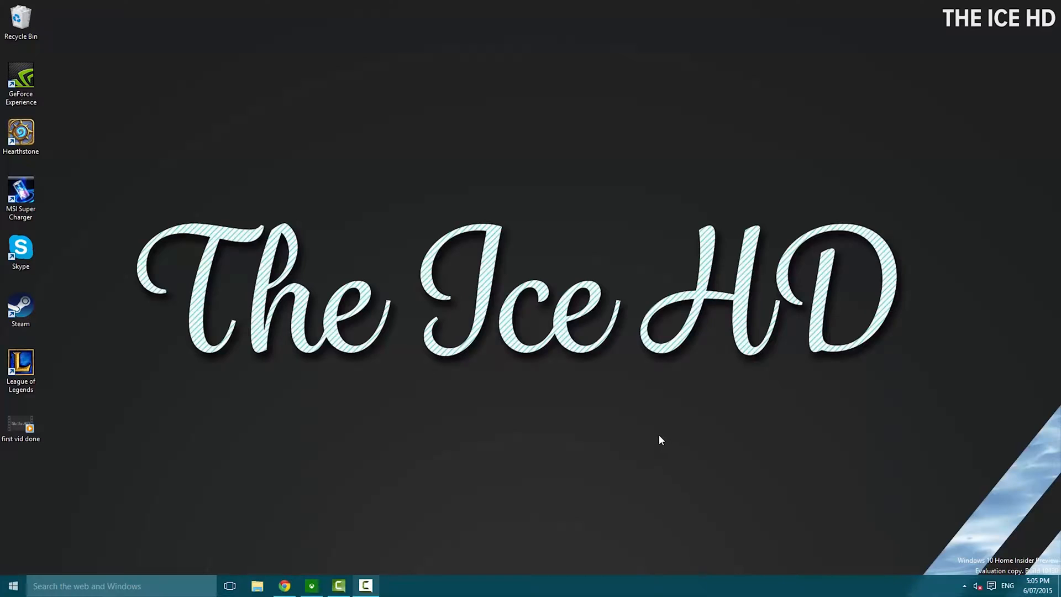
{"action": "mouse_move", "coordinate": [617, 450]}
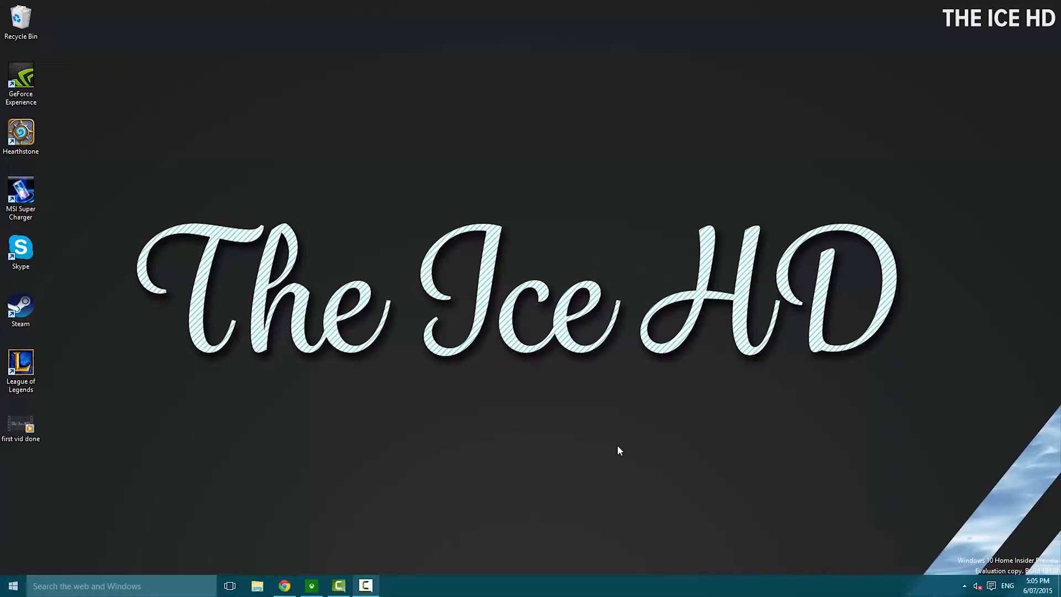
{"action": "mouse_move", "coordinate": [960, 556]}
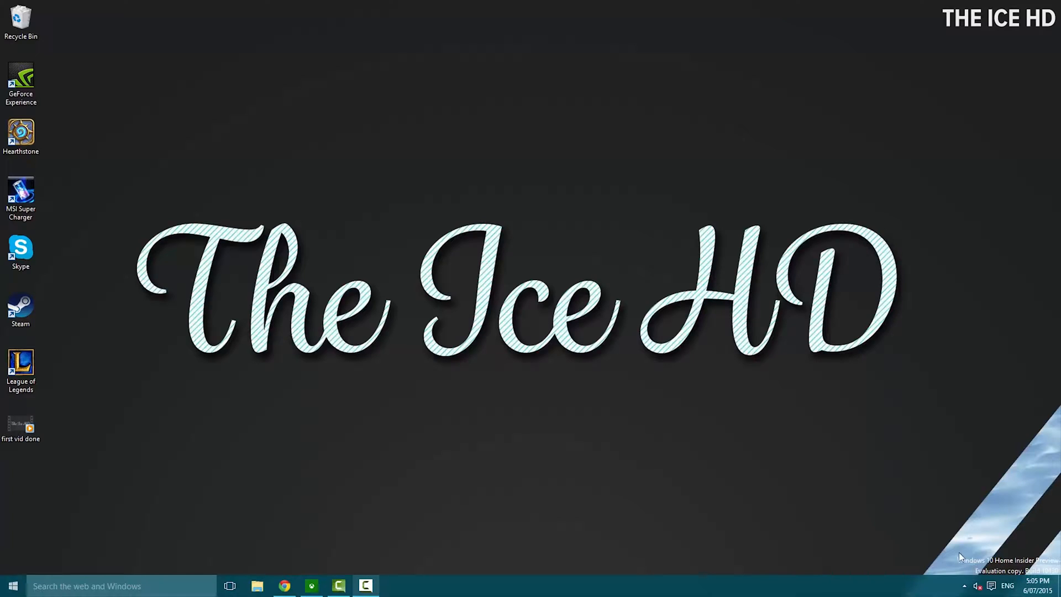
{"action": "mouse_move", "coordinate": [238, 542]}
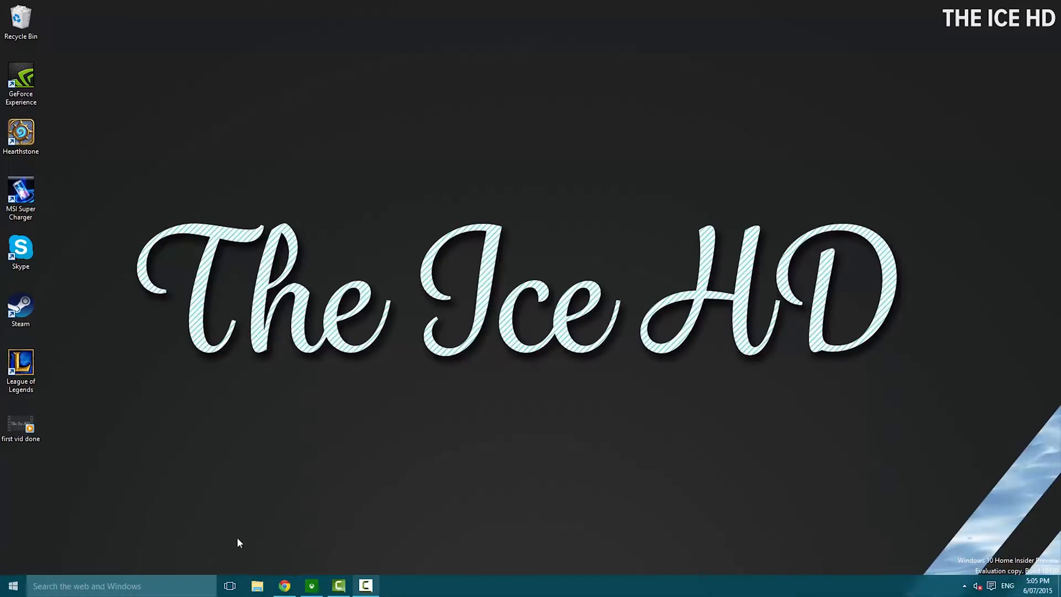
Step: Launch the Xbox app from the taskbar to its Home page with activity feed and recent games
{"action": "left_click", "coordinate": [284, 585]}
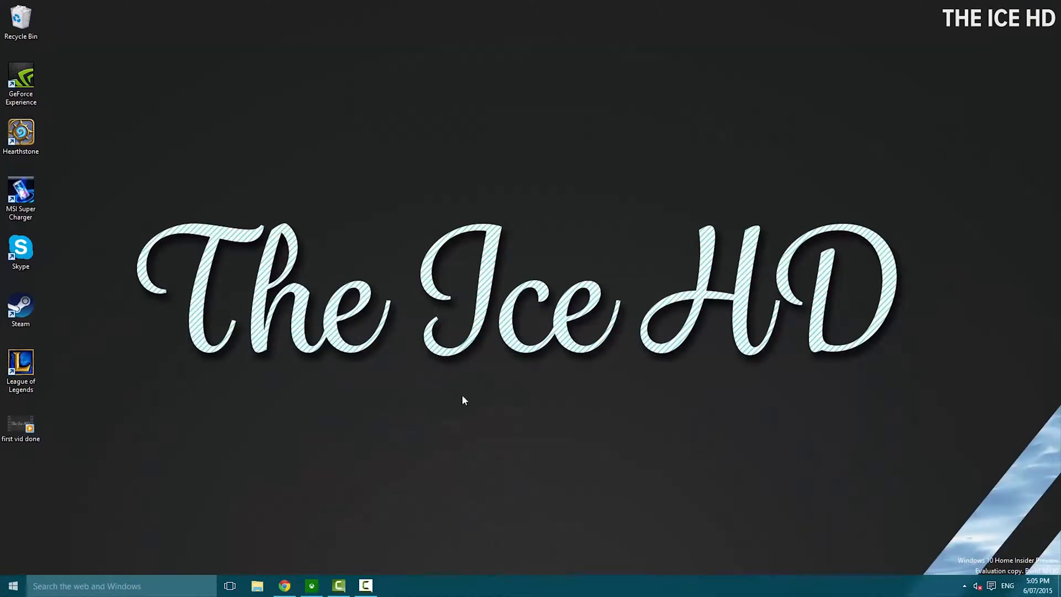
{"action": "left_click", "coordinate": [311, 585]}
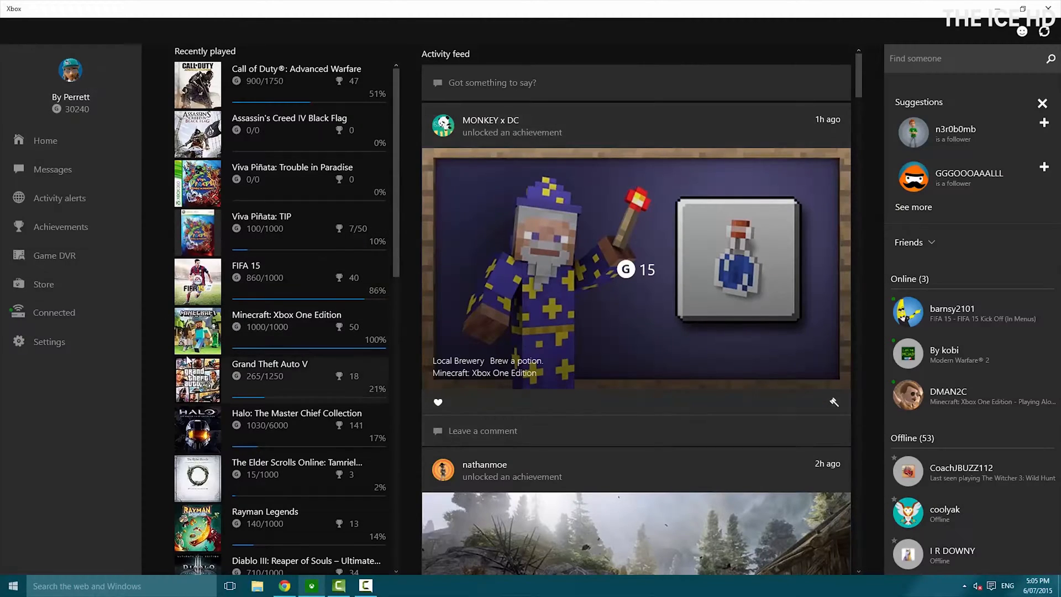
{"action": "mouse_move", "coordinate": [774, 289]}
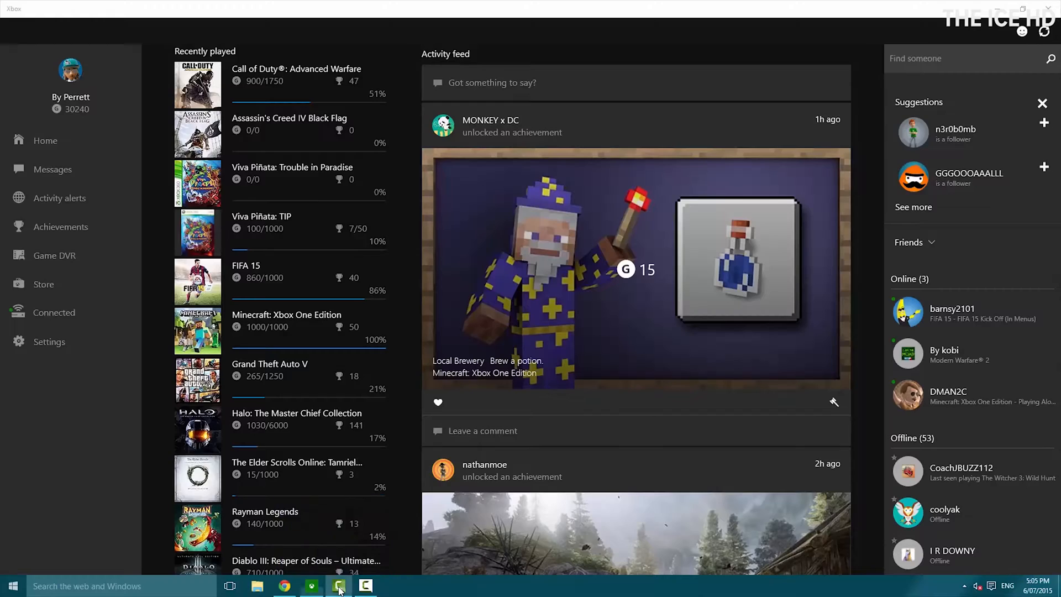
{"action": "left_click", "coordinate": [364, 585]}
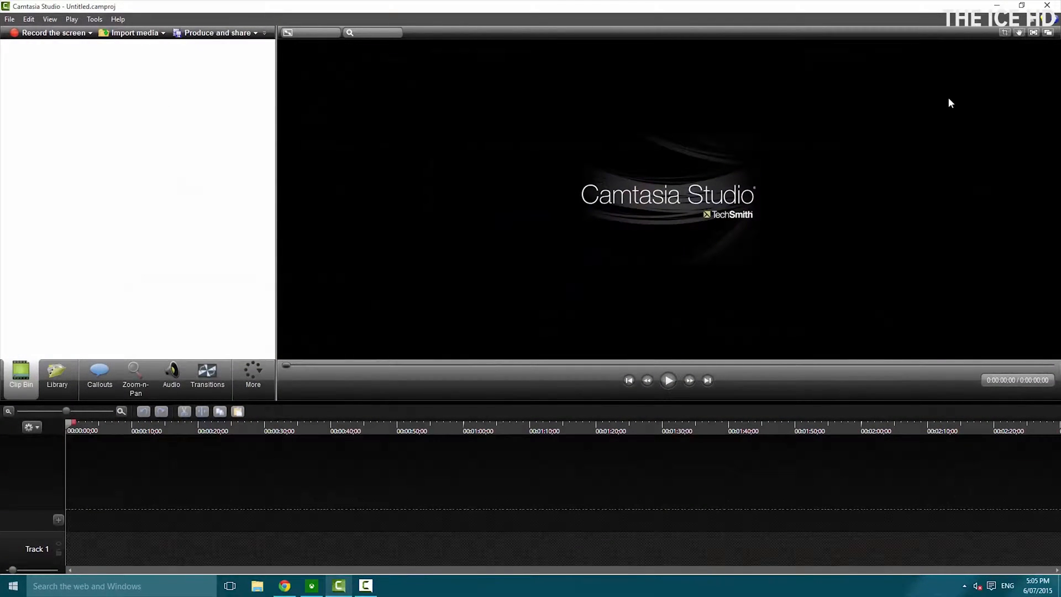
{"action": "mouse_move", "coordinate": [818, 195]}
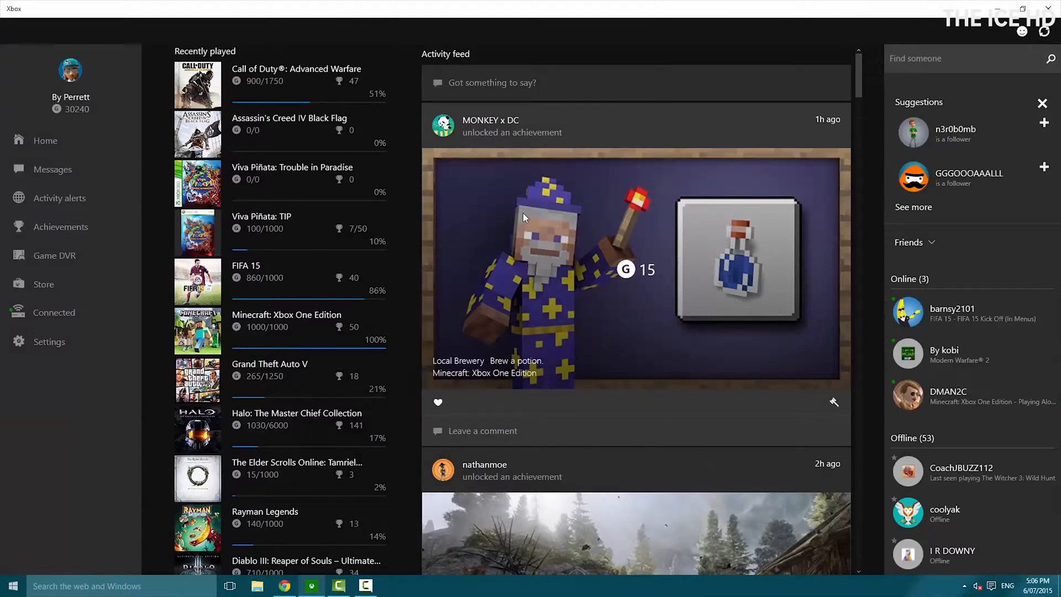
{"action": "mouse_move", "coordinate": [362, 322]}
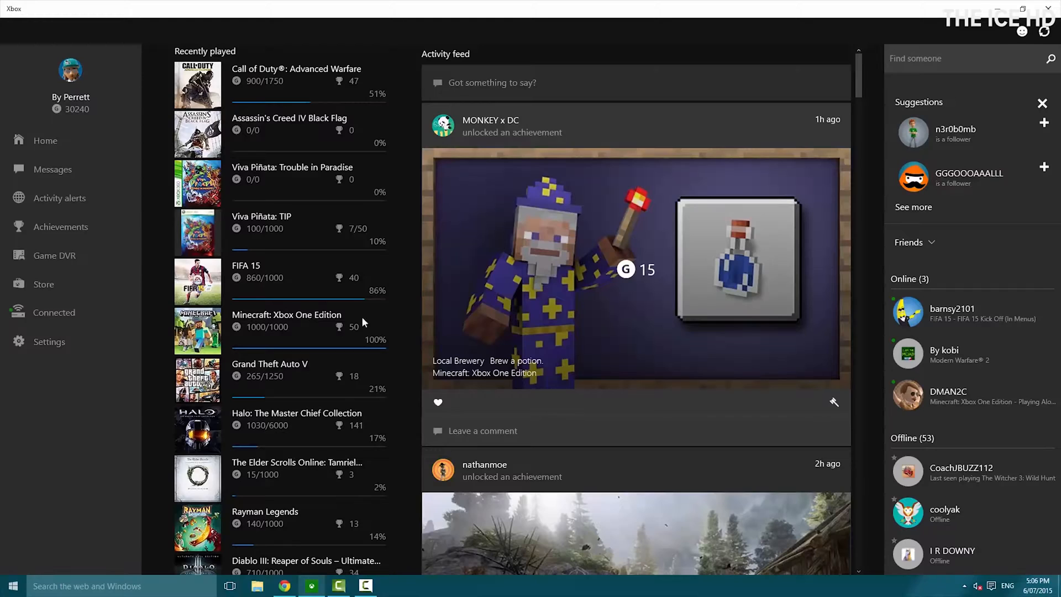
{"action": "mouse_move", "coordinate": [686, 393]}
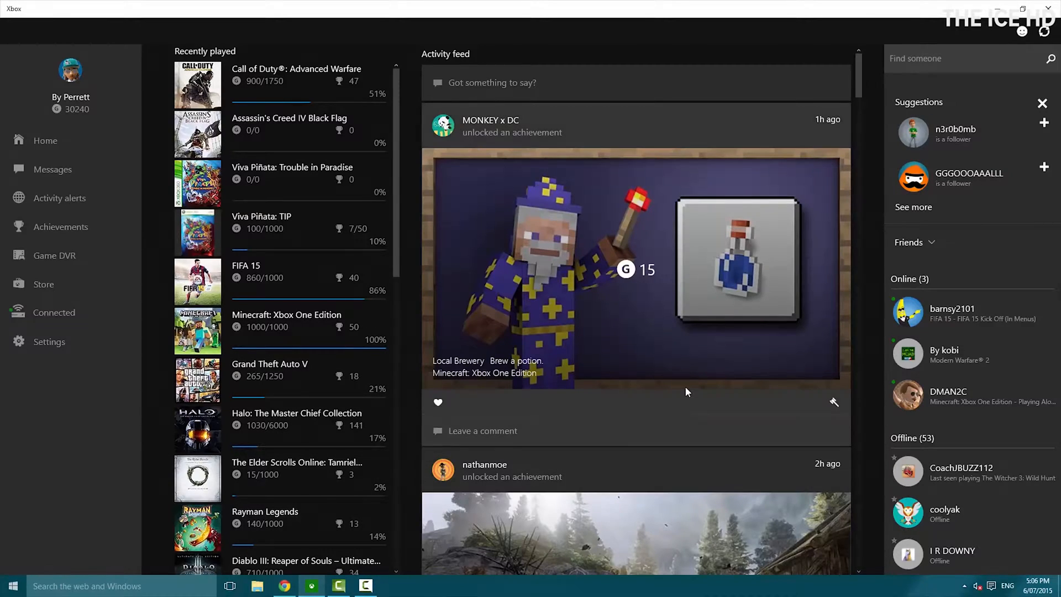
{"action": "mouse_move", "coordinate": [735, 349]}
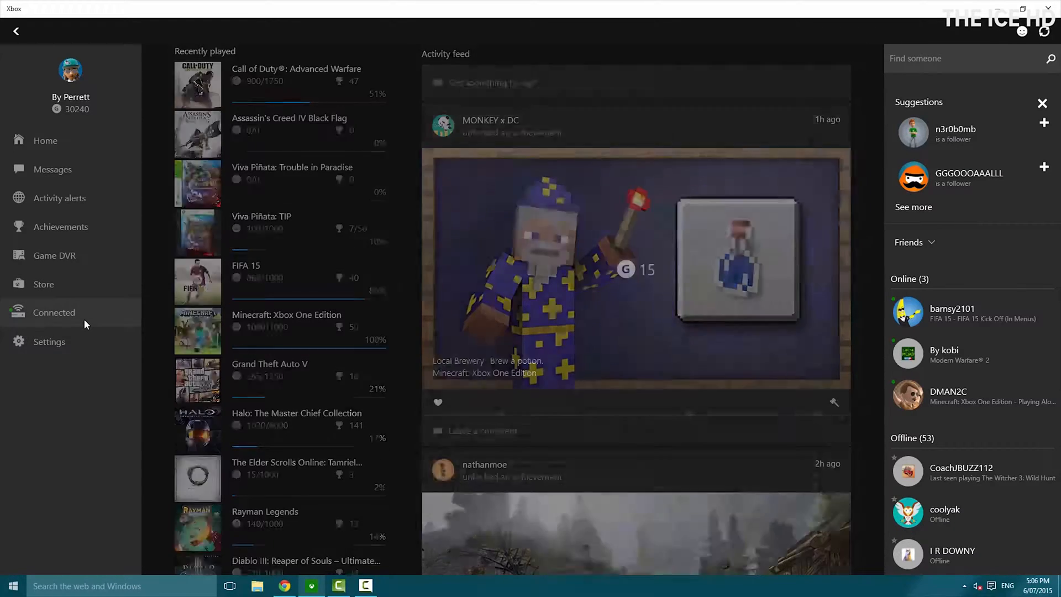
Step: Go to the Connected page and stream the Xbox One console RYANXBOX to the PC
{"action": "left_click", "coordinate": [54, 312]}
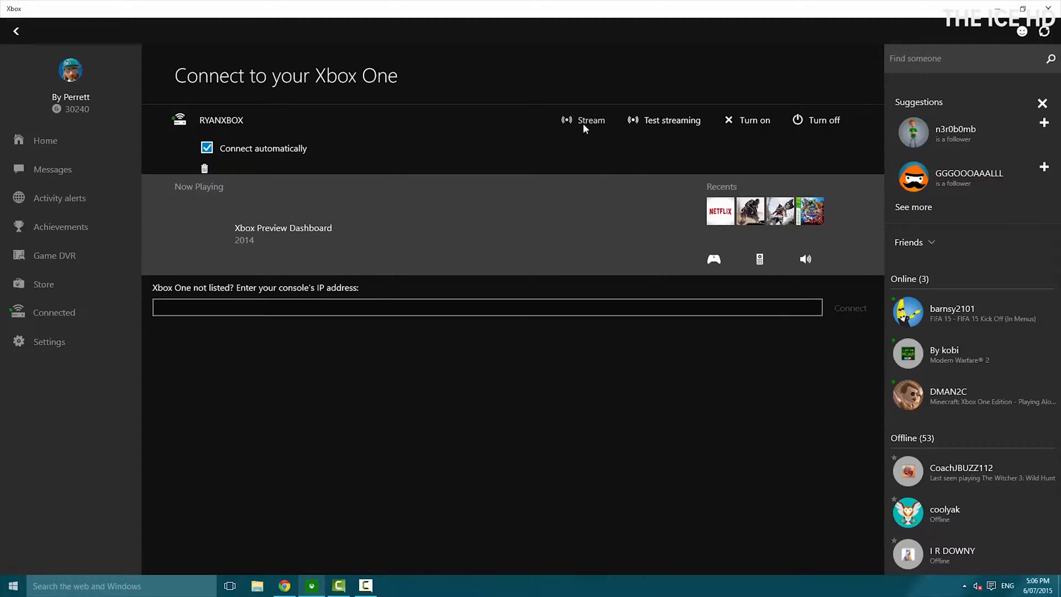
{"action": "left_click", "coordinate": [590, 120]}
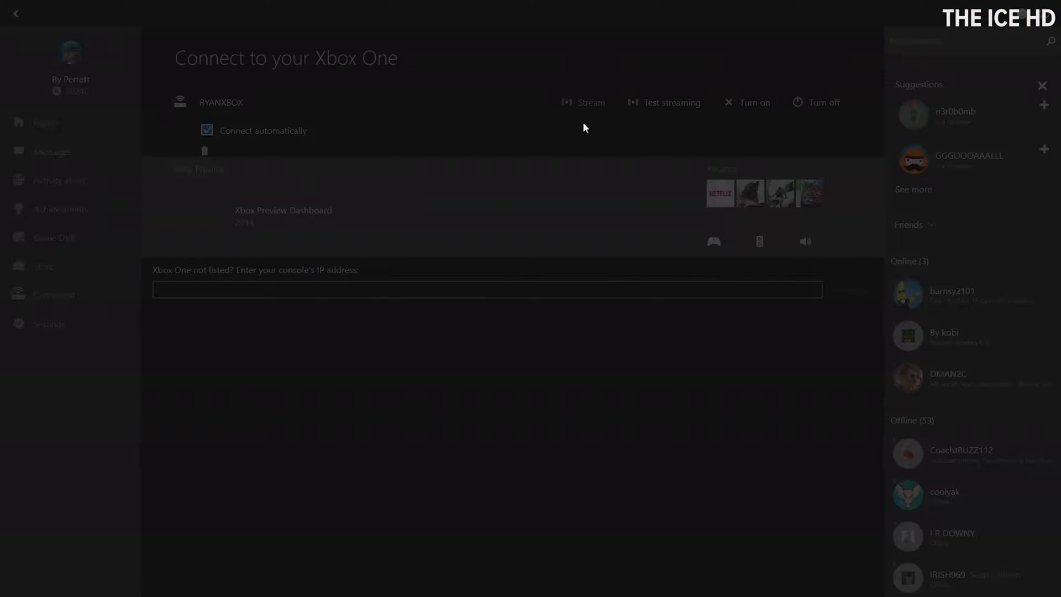
Step: Browse the streamed Xbox dashboard and launch Call of Duty: Advanced Warfare
{"action": "left_click", "coordinate": [590, 102]}
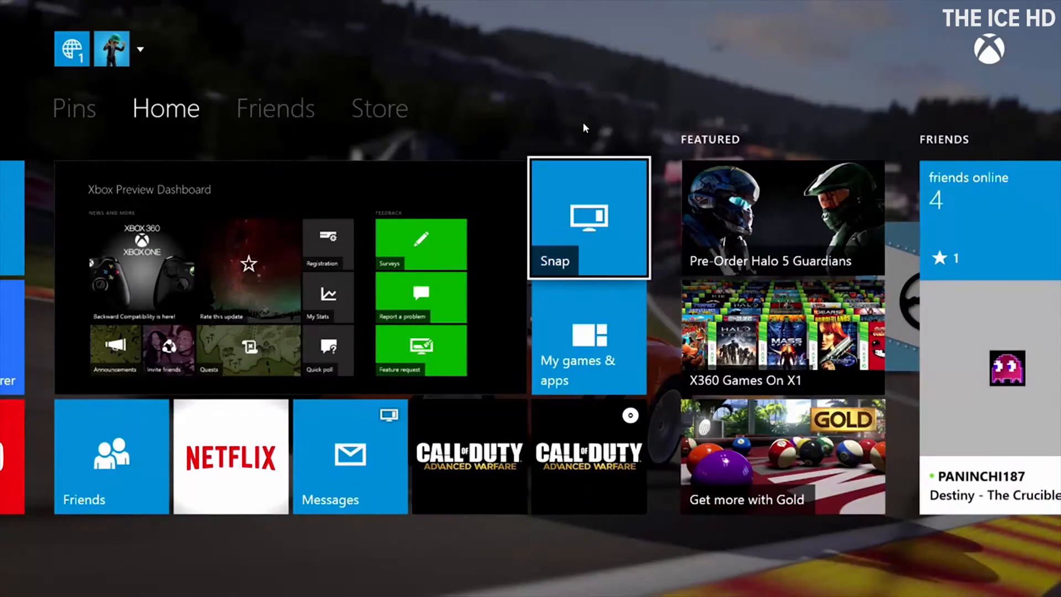
{"action": "left_click", "coordinate": [274, 107]}
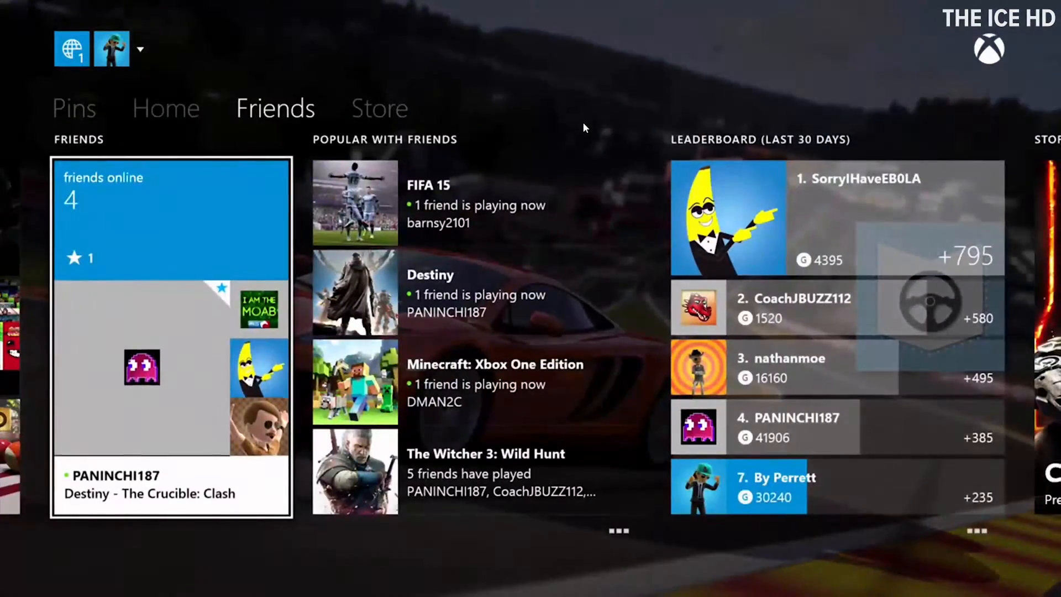
{"action": "left_click", "coordinate": [73, 108]}
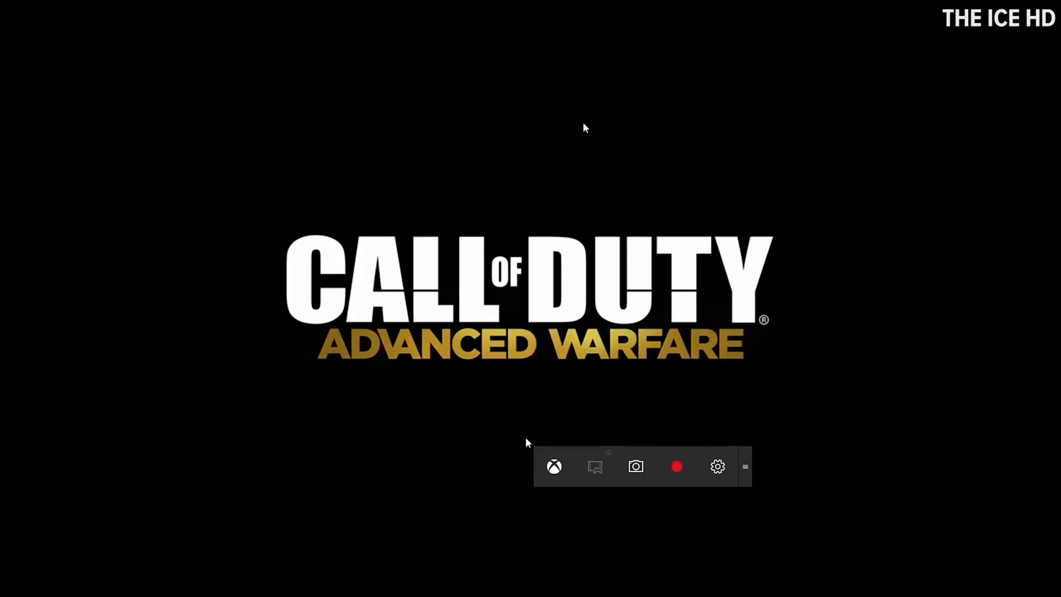
Step: Record a Game DVR clip of the Call of Duty stream, then stop recording
{"action": "left_click", "coordinate": [12, 584]}
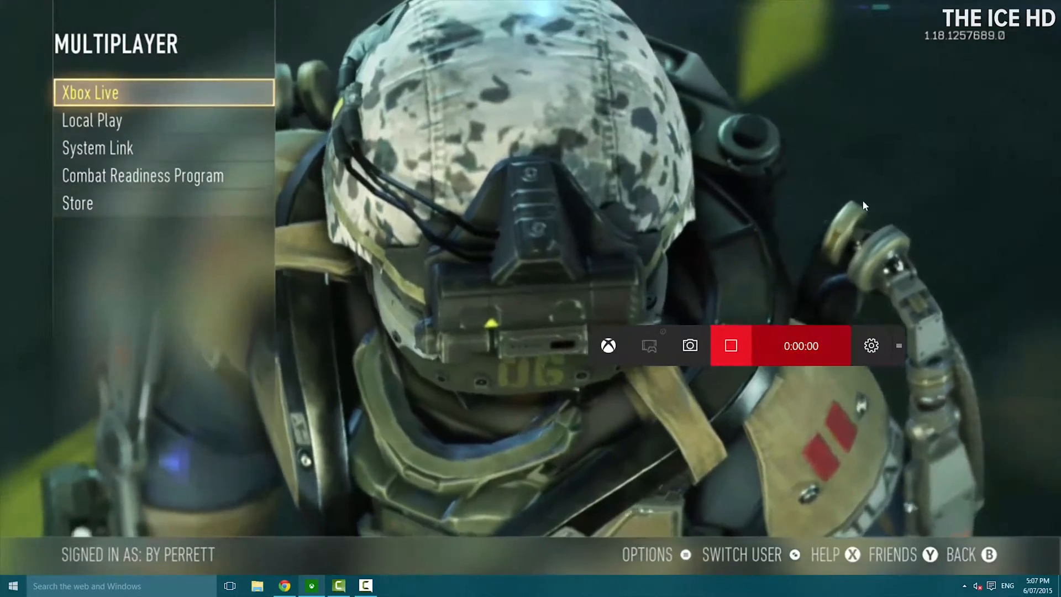
{"action": "left_click", "coordinate": [730, 345]}
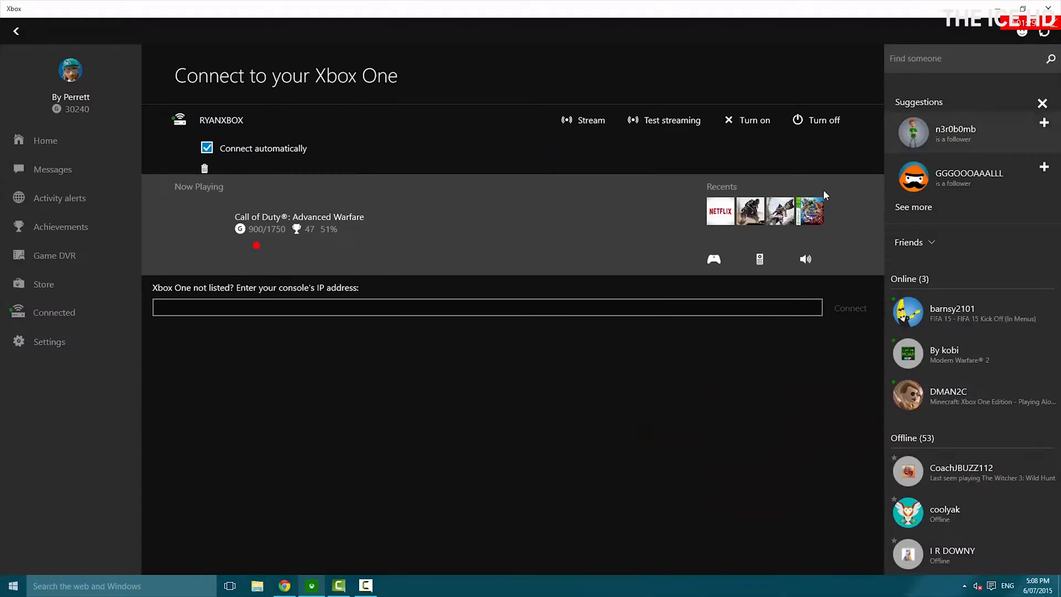
{"action": "mouse_move", "coordinate": [824, 186]}
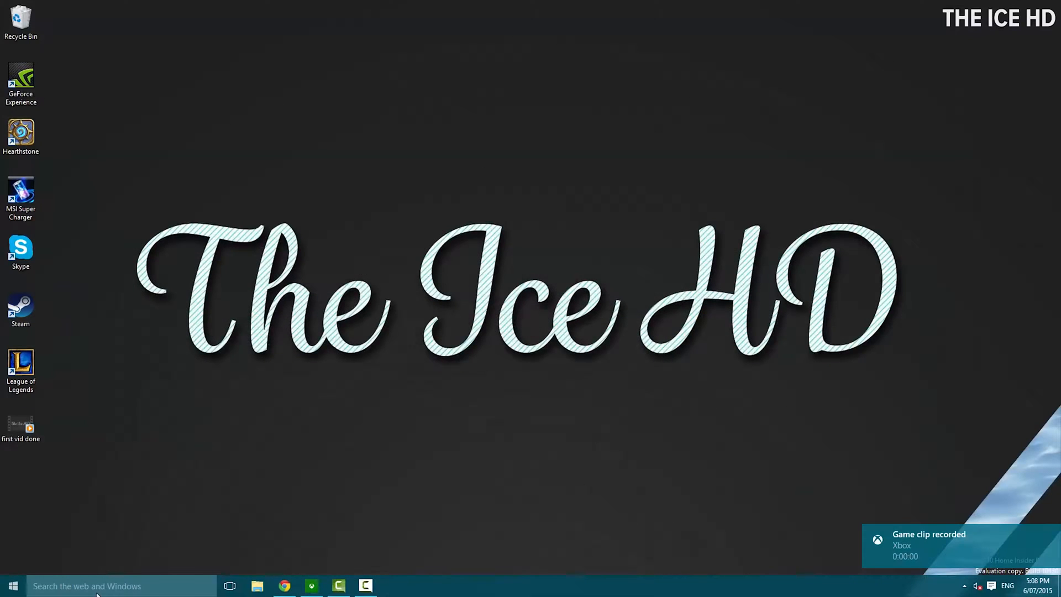
Step: Check the recorded clips in This PC > Videos > Captures in File Explorer, then close it
{"action": "left_click", "coordinate": [256, 585]}
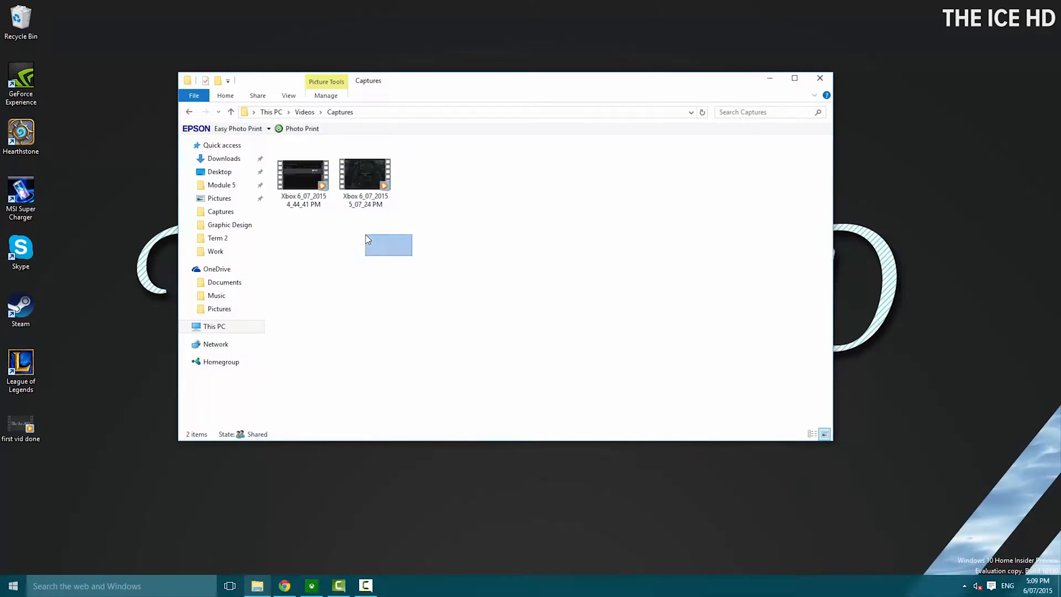
{"action": "left_click", "coordinate": [365, 173]}
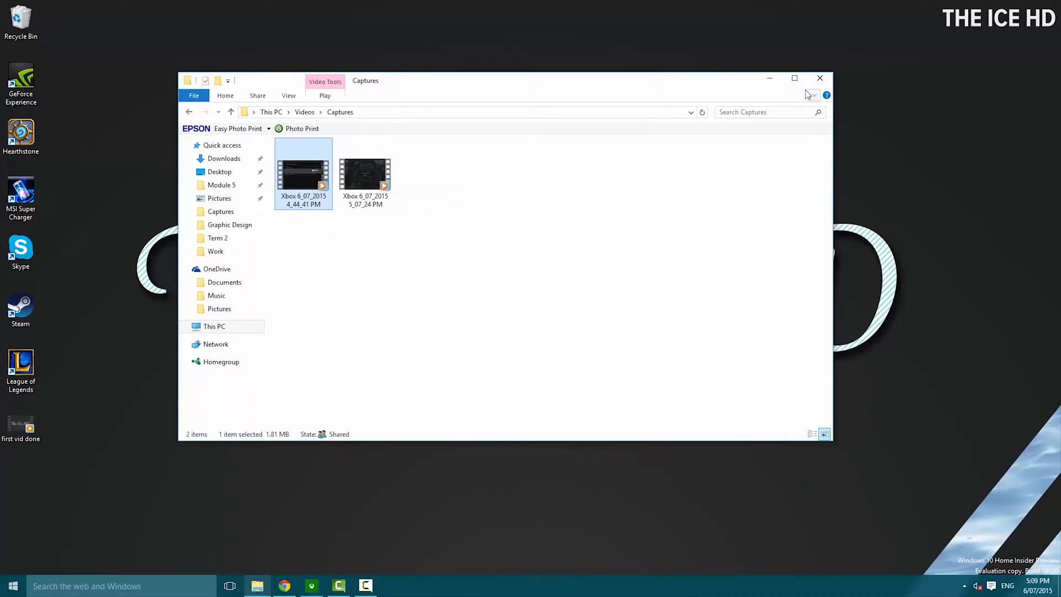
{"action": "left_click", "coordinate": [819, 78]}
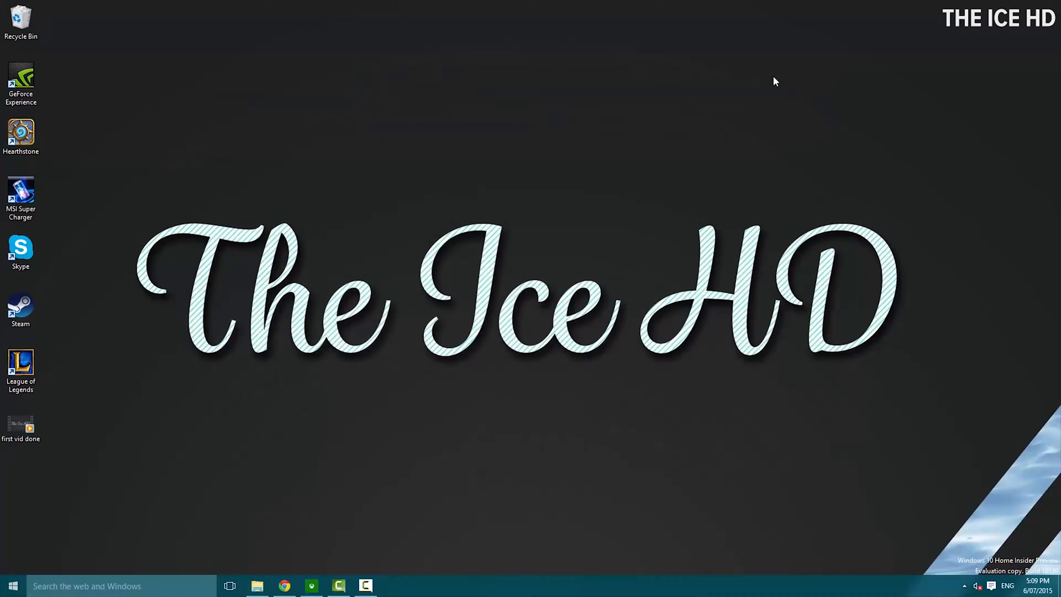
{"action": "mouse_move", "coordinate": [340, 534]}
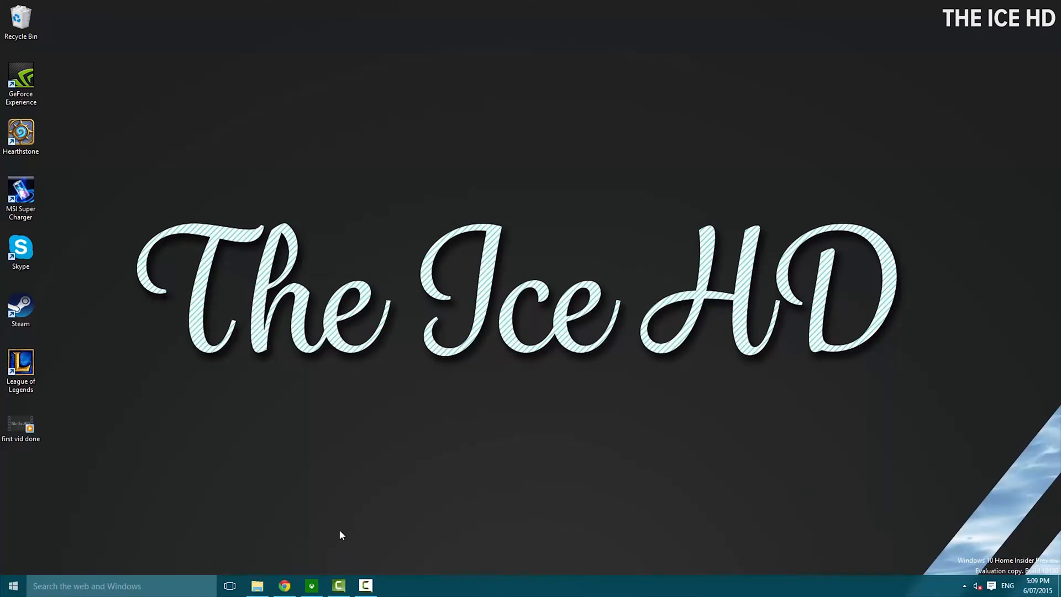
{"action": "mouse_move", "coordinate": [349, 530]}
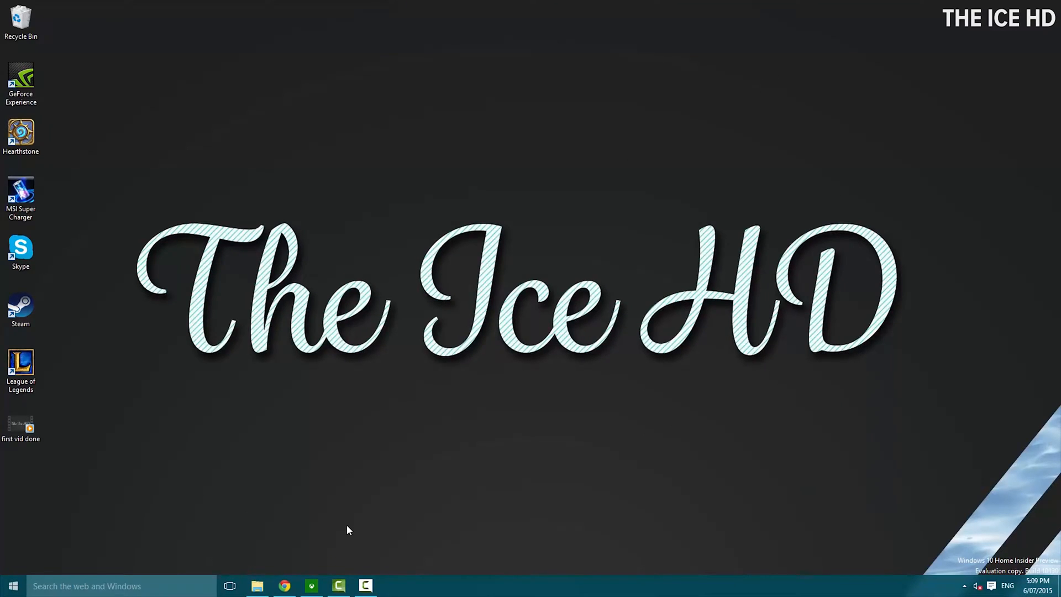